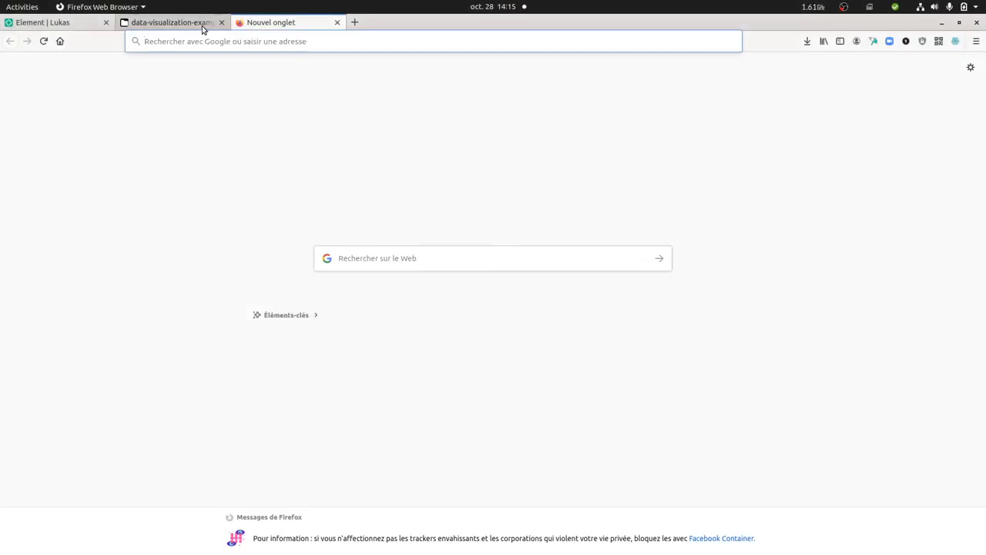
Switch back to the data-visualization-examples spreadsheet with dates and impressions.
left_click(170, 22)
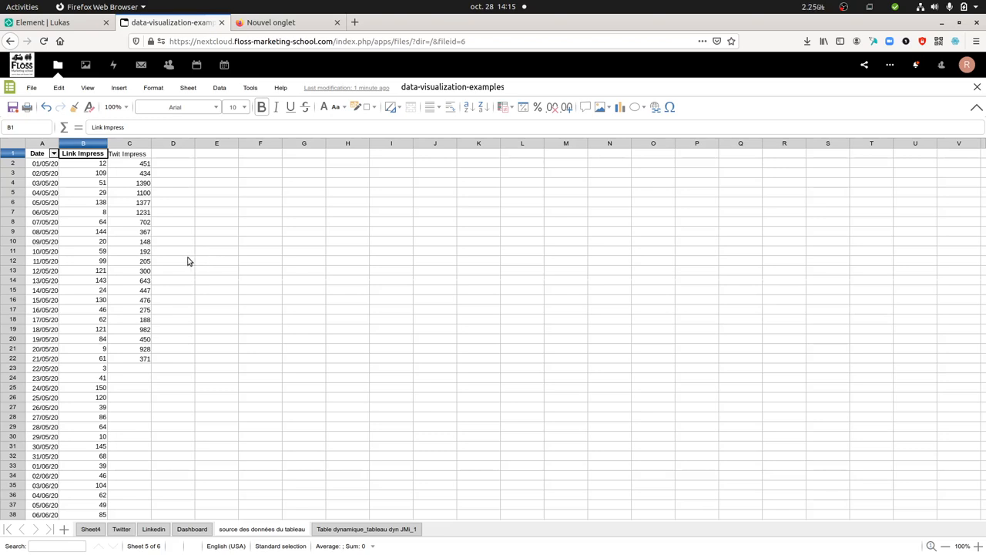
mouse_move(163, 251)
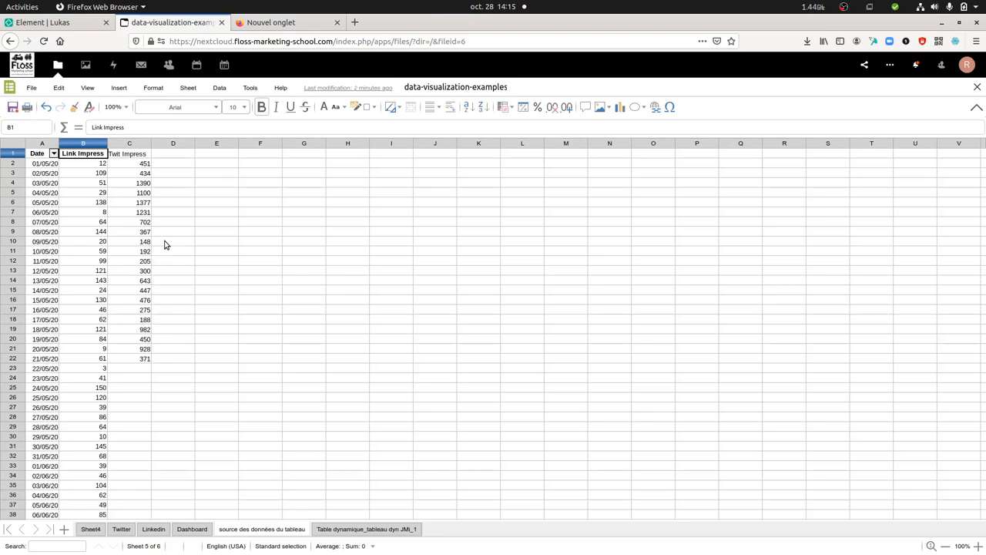
mouse_move(207, 267)
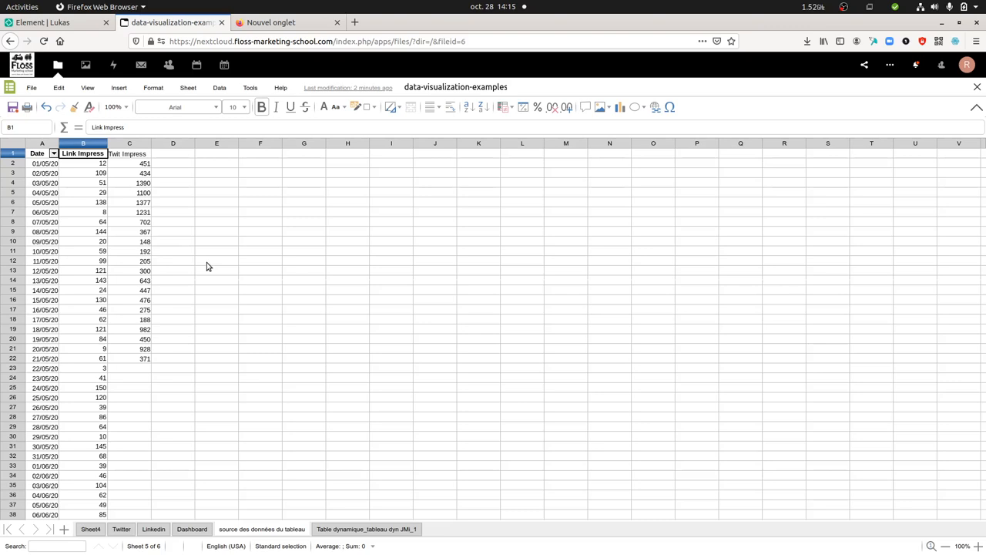
mouse_move(216, 262)
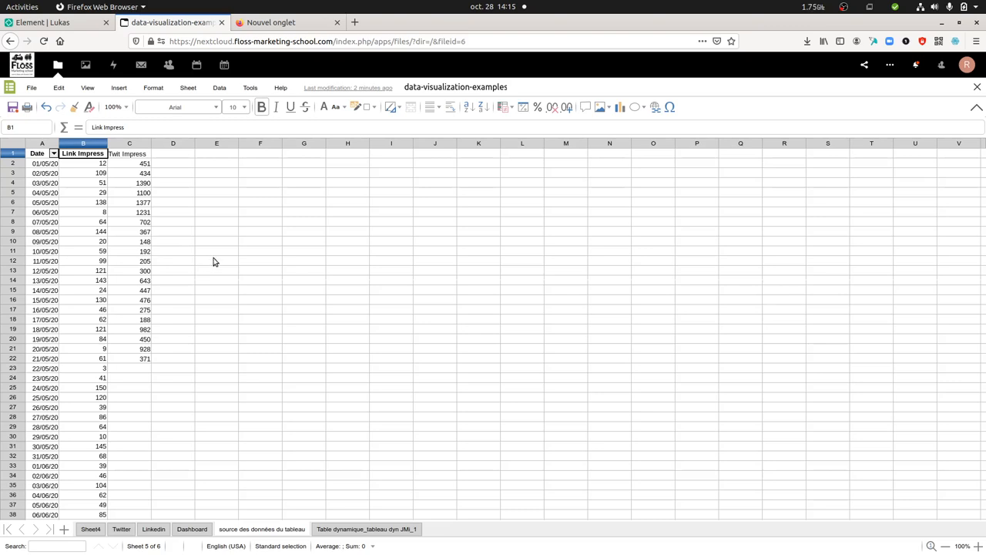
mouse_move(259, 299)
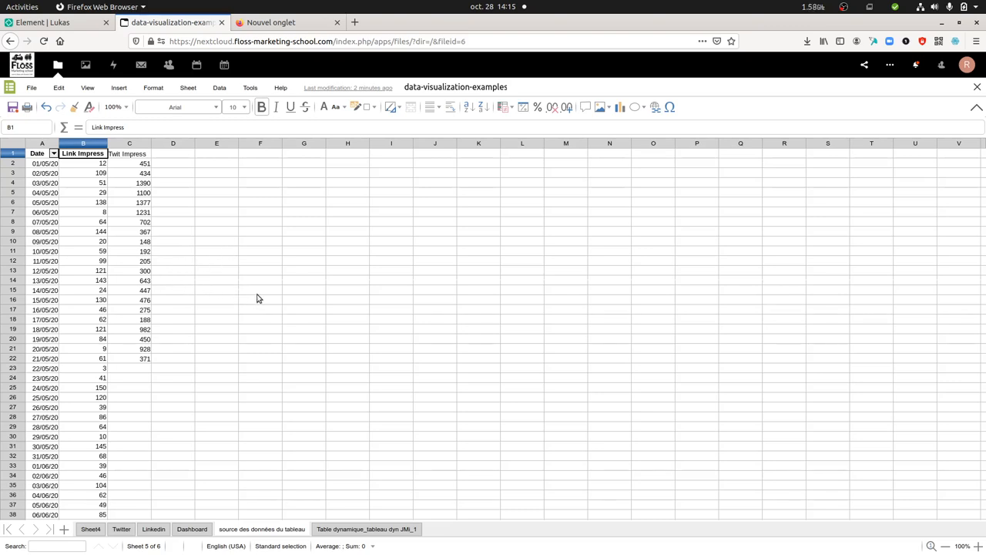
mouse_move(629, 311)
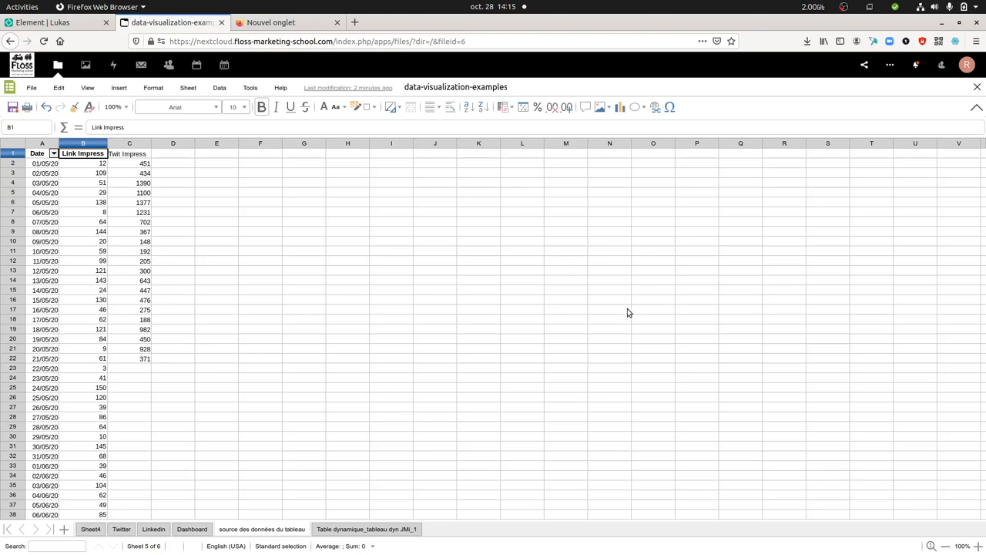
mouse_move(376, 333)
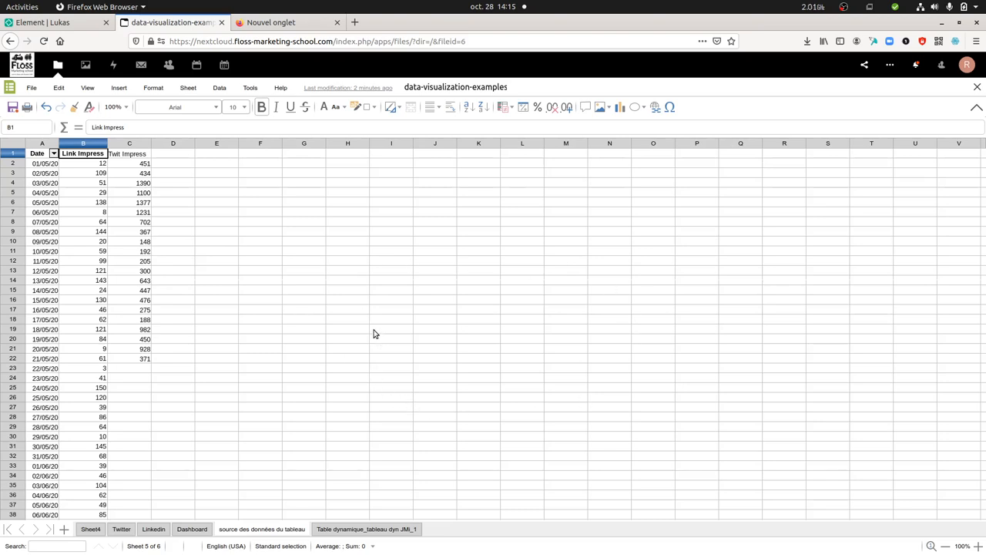
mouse_move(388, 322)
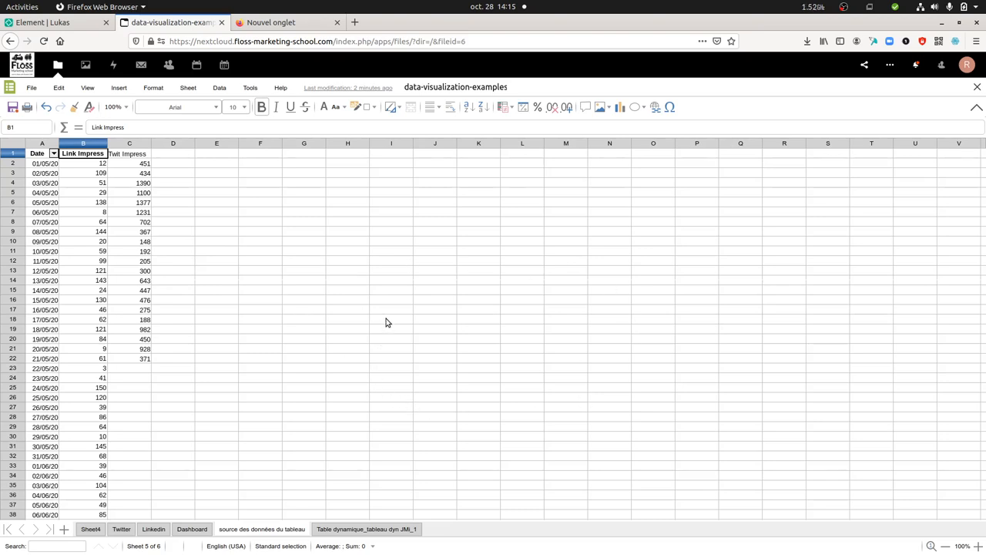
mouse_move(364, 274)
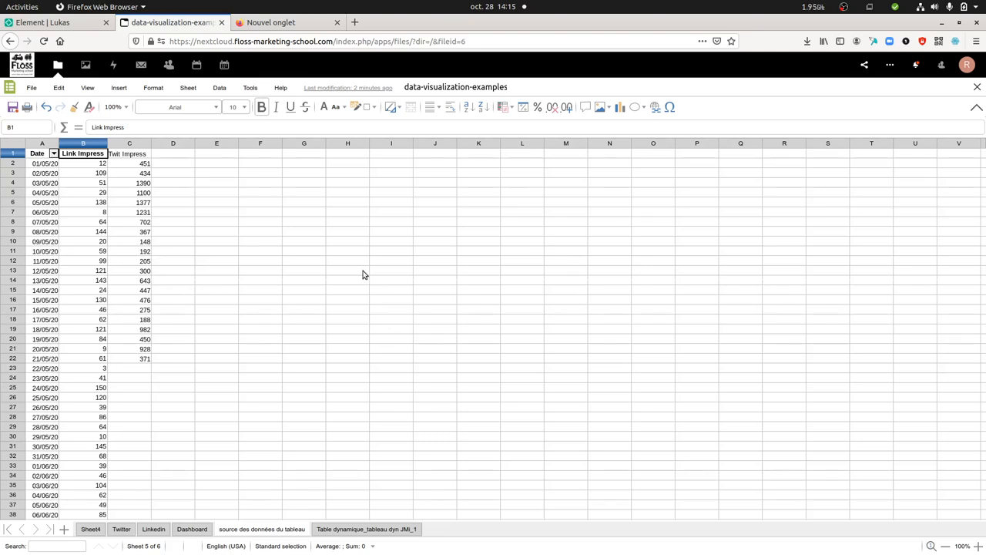
mouse_move(332, 268)
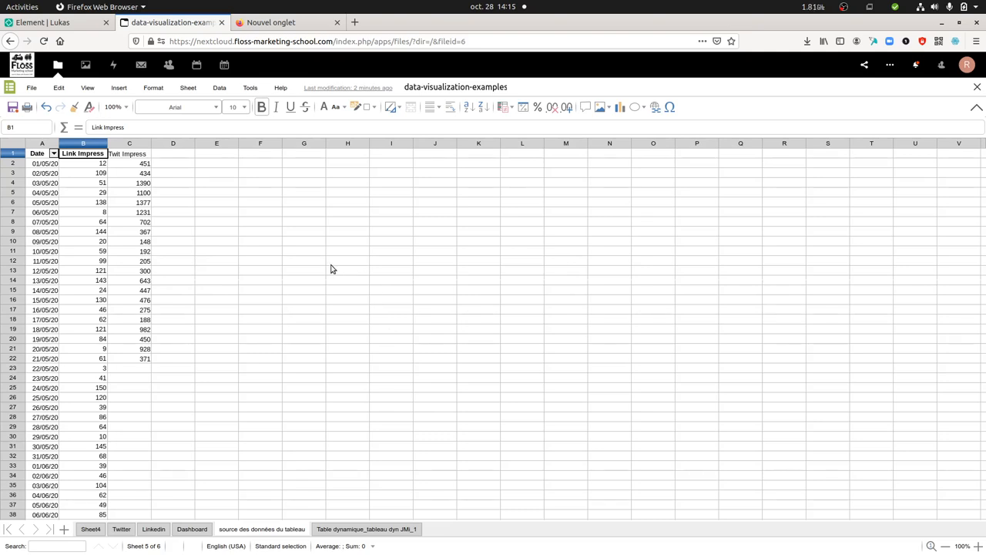
mouse_move(80, 195)
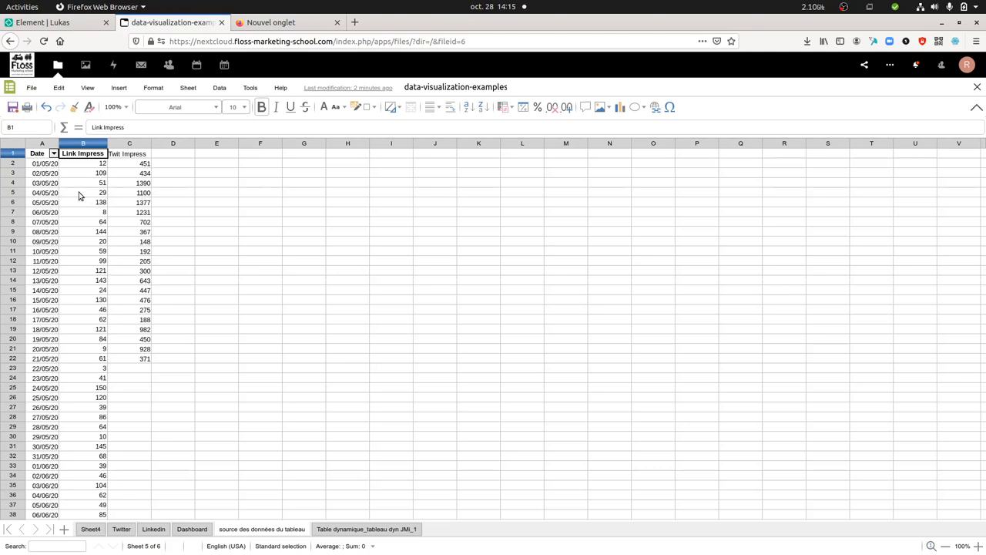
mouse_move(89, 173)
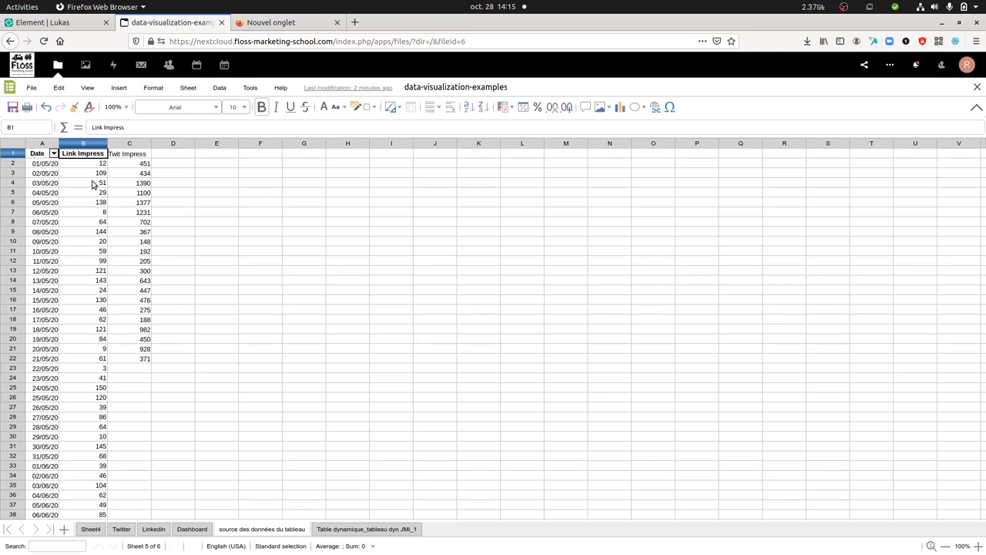
mouse_move(86, 198)
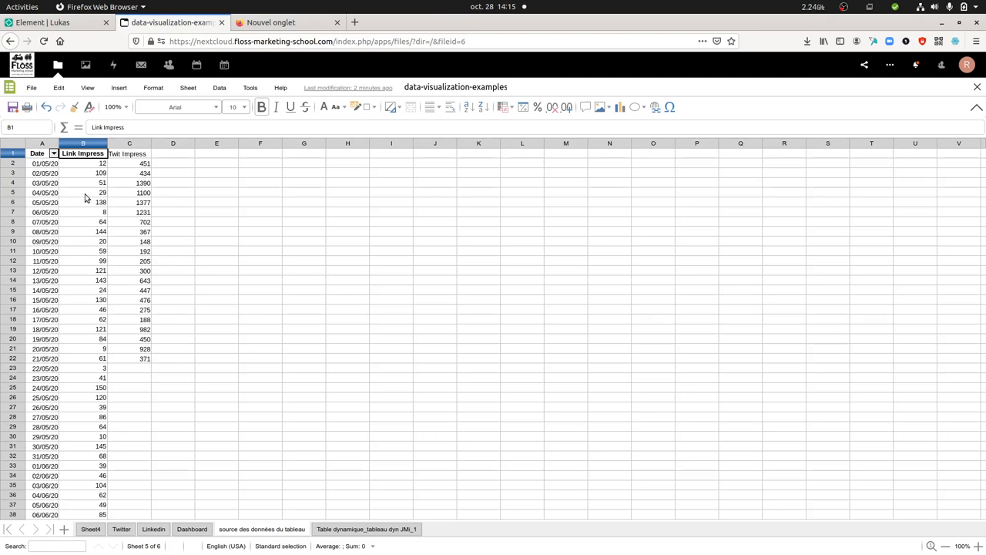
mouse_move(94, 175)
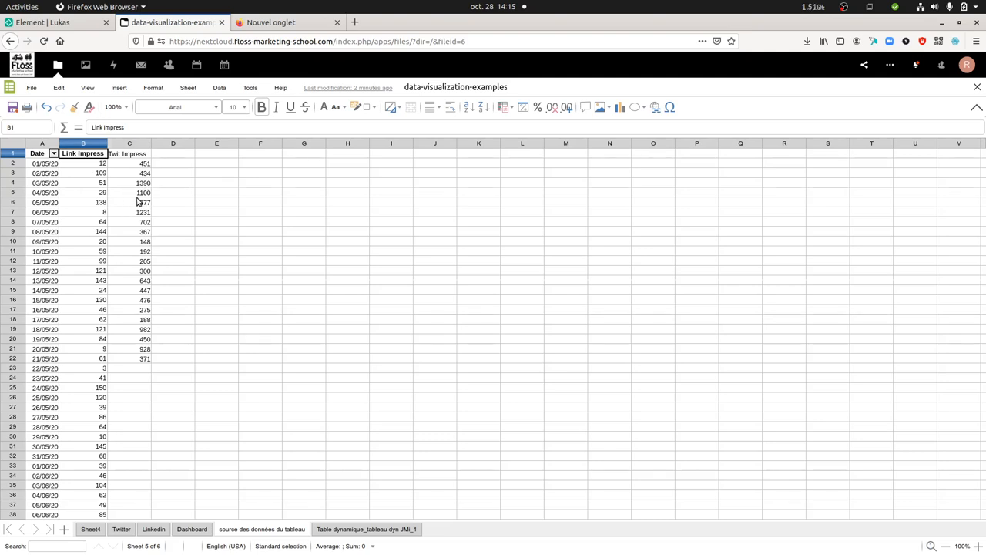
mouse_move(137, 200)
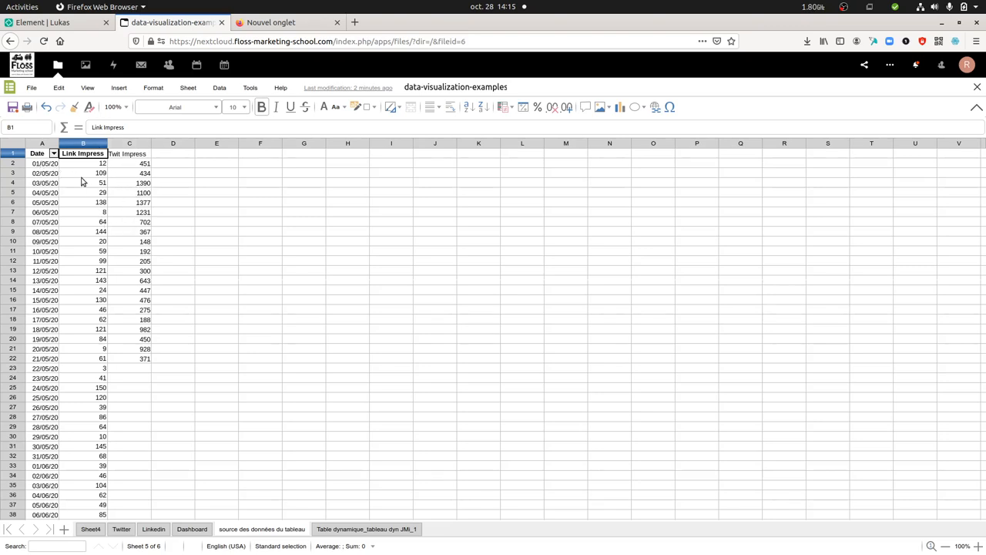
left_click(83, 182)
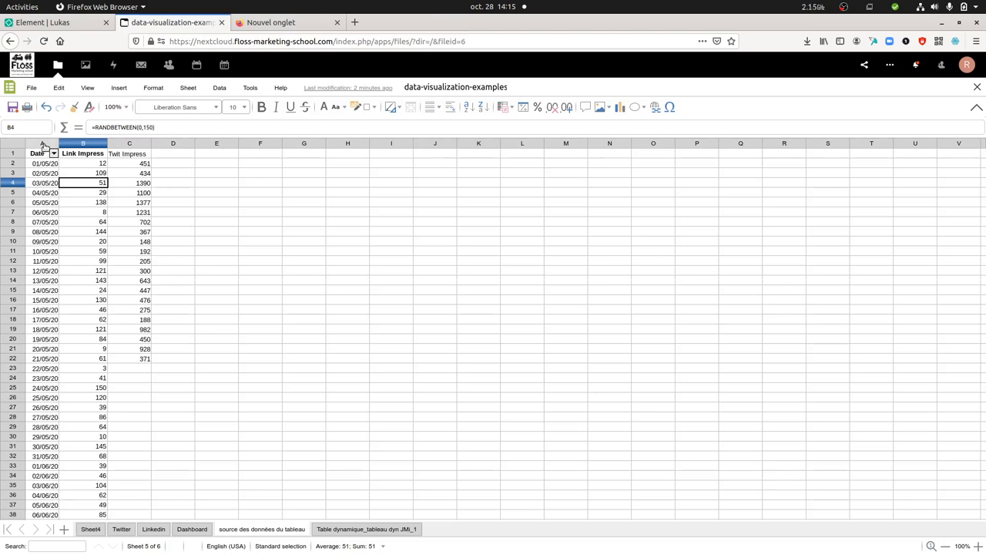
left_click(41, 143)
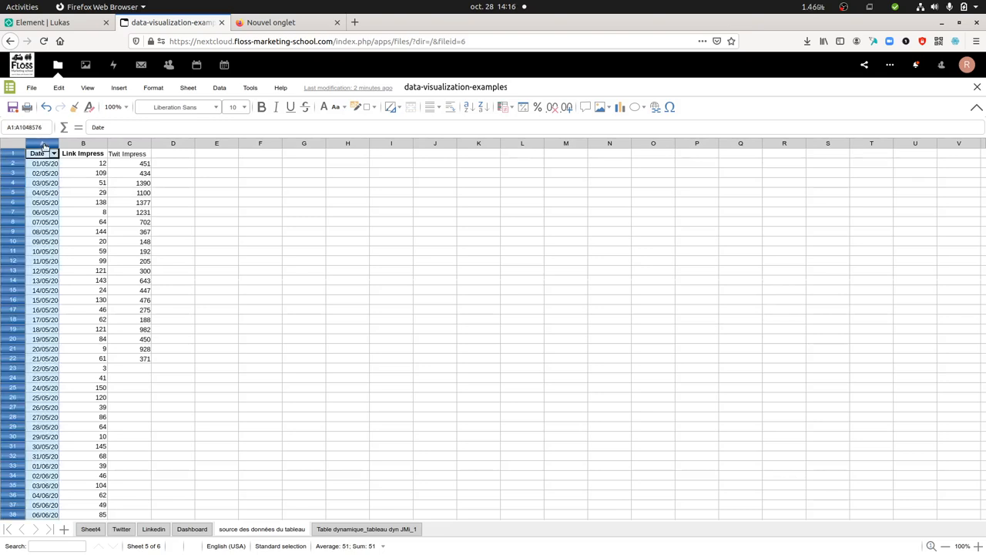
left_click(43, 143)
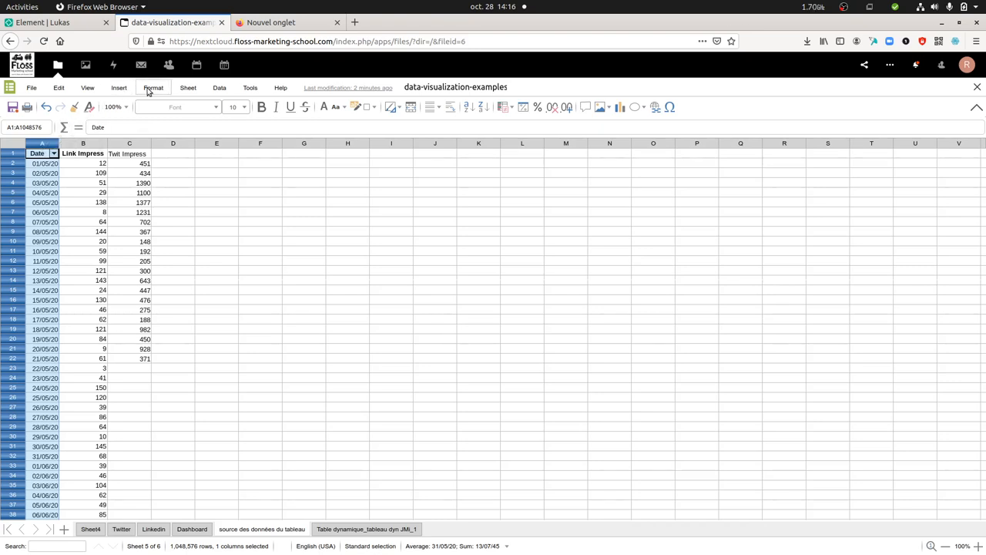
left_click(219, 87)
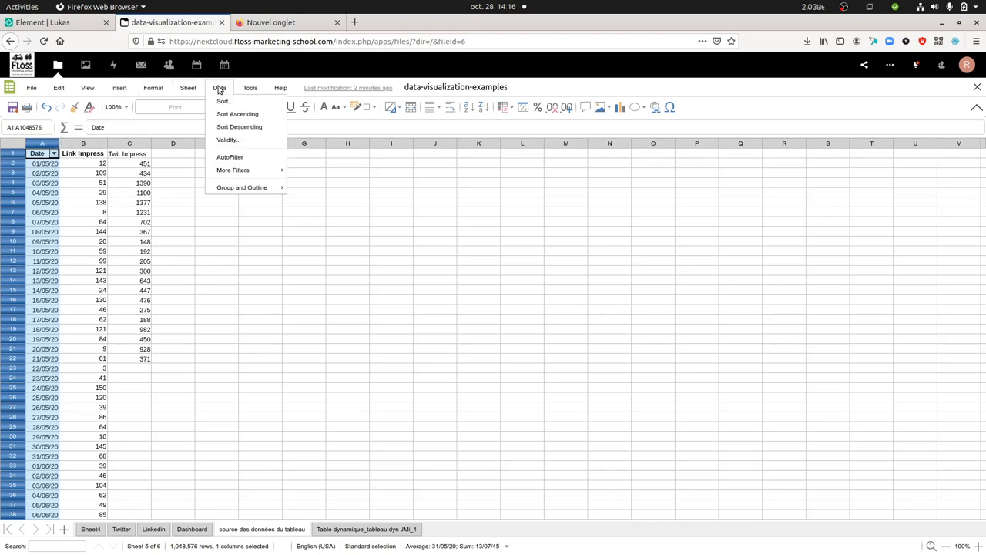
mouse_move(160, 164)
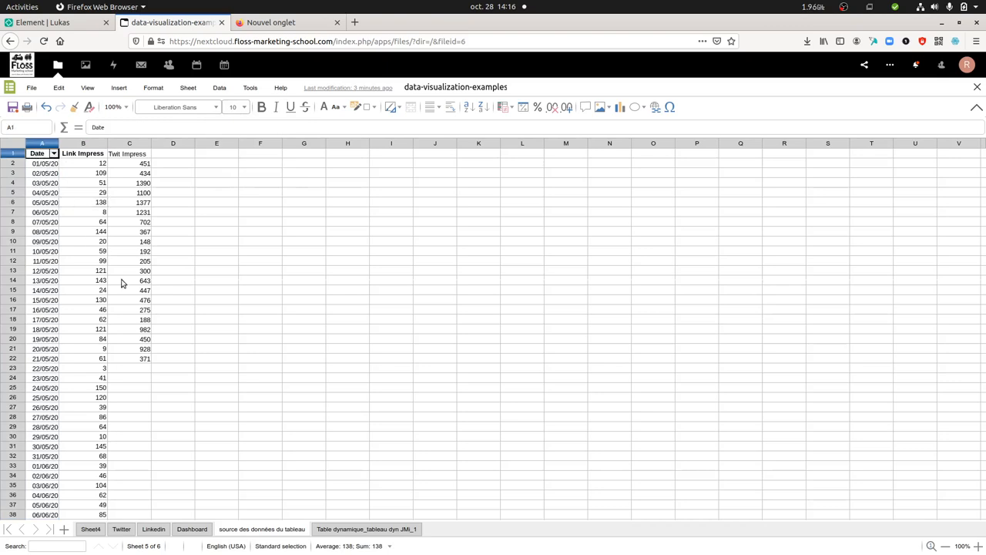
Select the Date, Link Impress and Twit Impress columns down to row 22 and start a chart.
left_click_drag(37, 153, 130, 358)
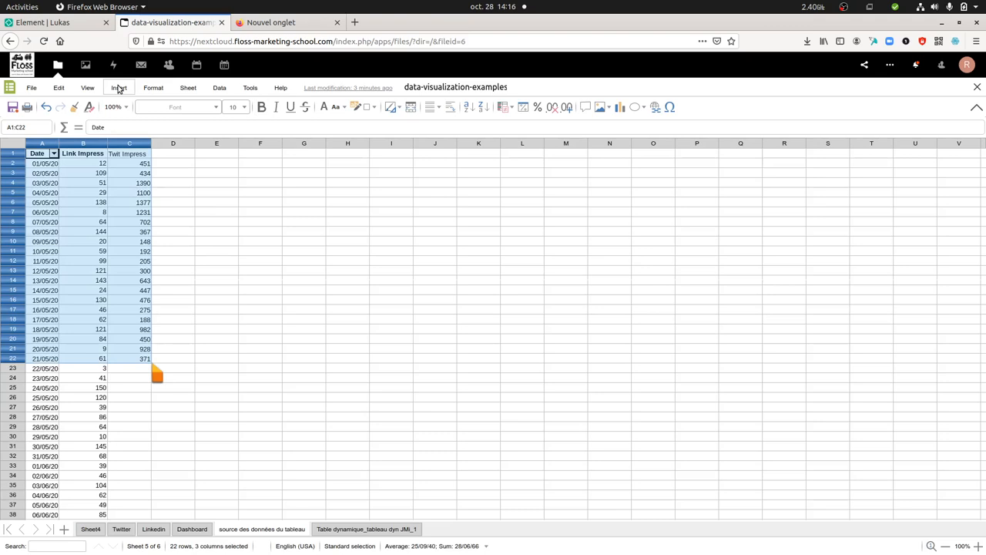
left_click(118, 87)
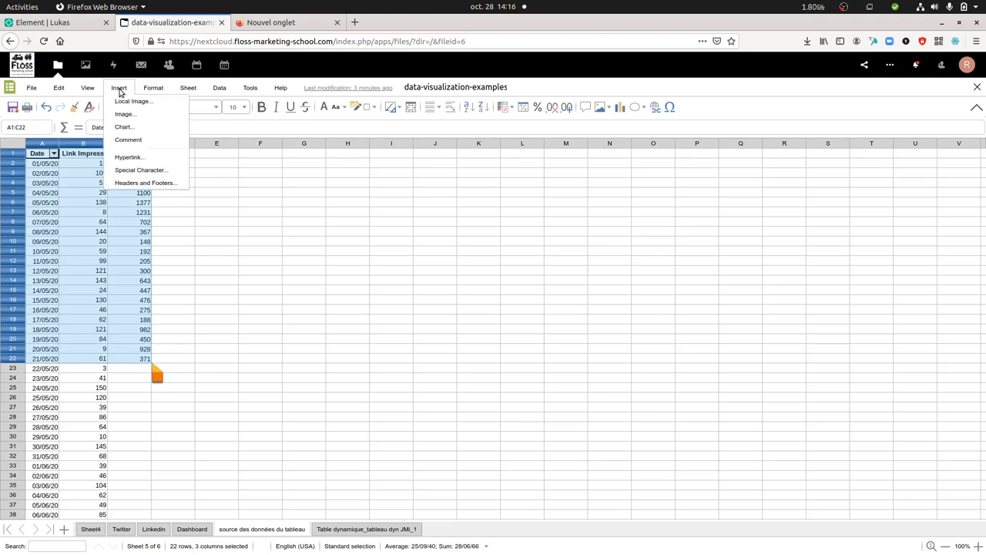
mouse_move(124, 114)
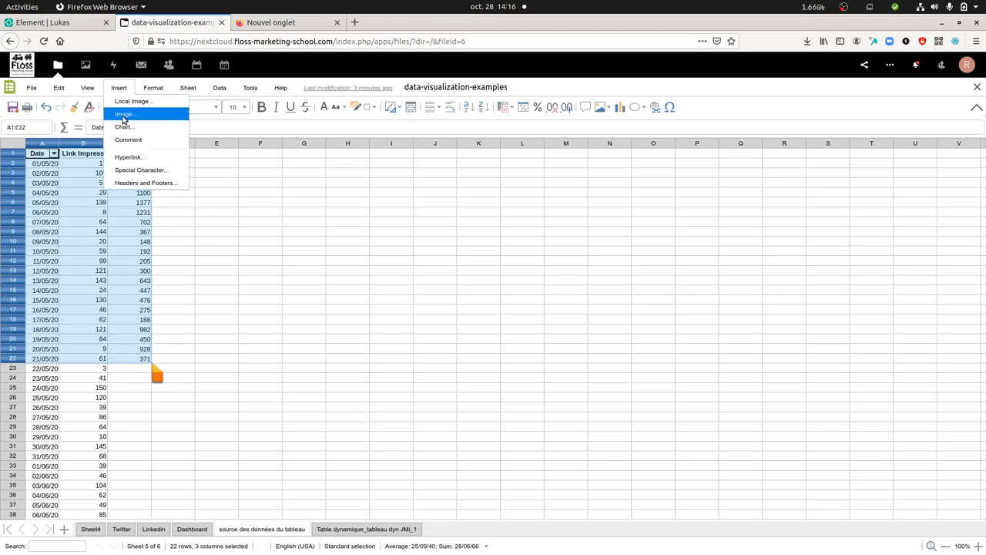
left_click(124, 126)
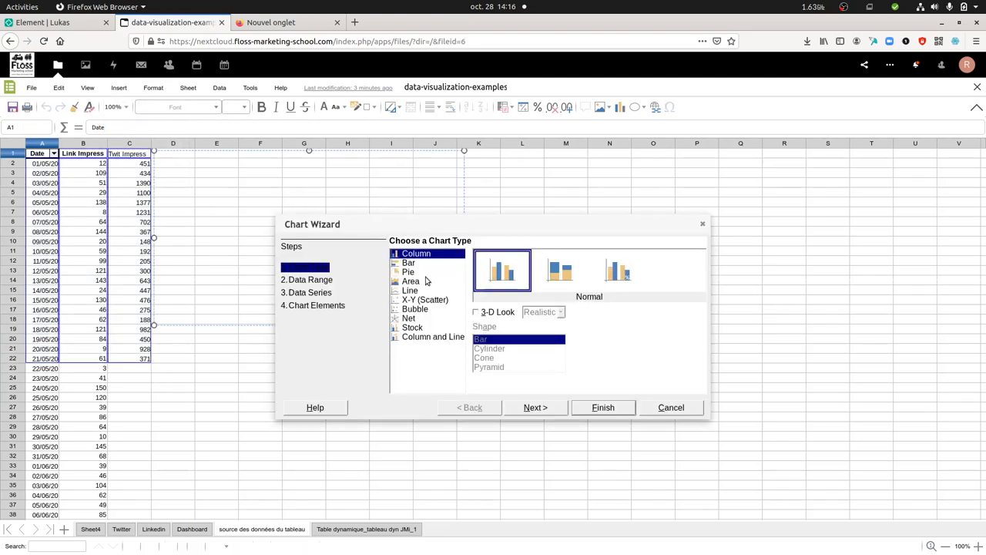
Make it a Line chart, Lines Only variant without markers, and place it on the sheet.
left_click(410, 290)
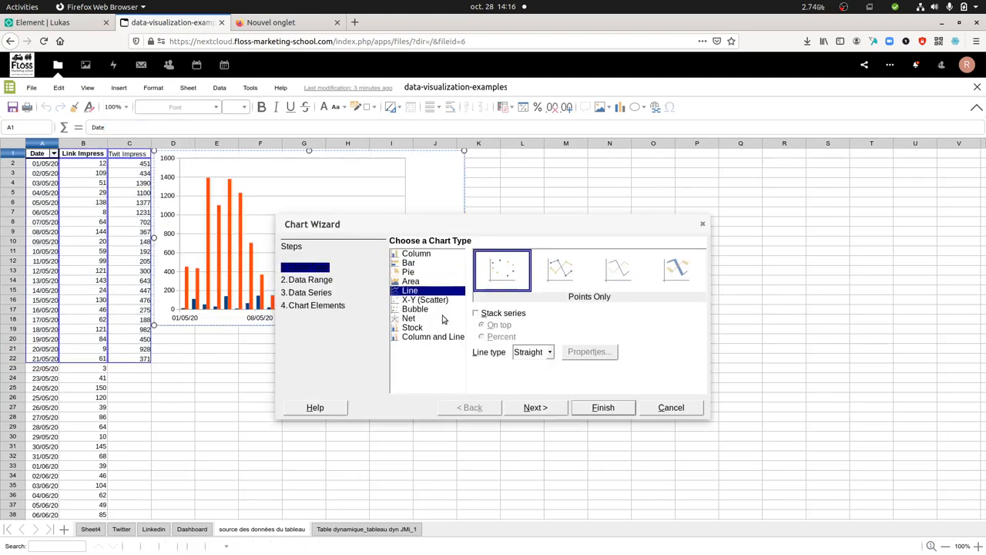
left_click(618, 270)
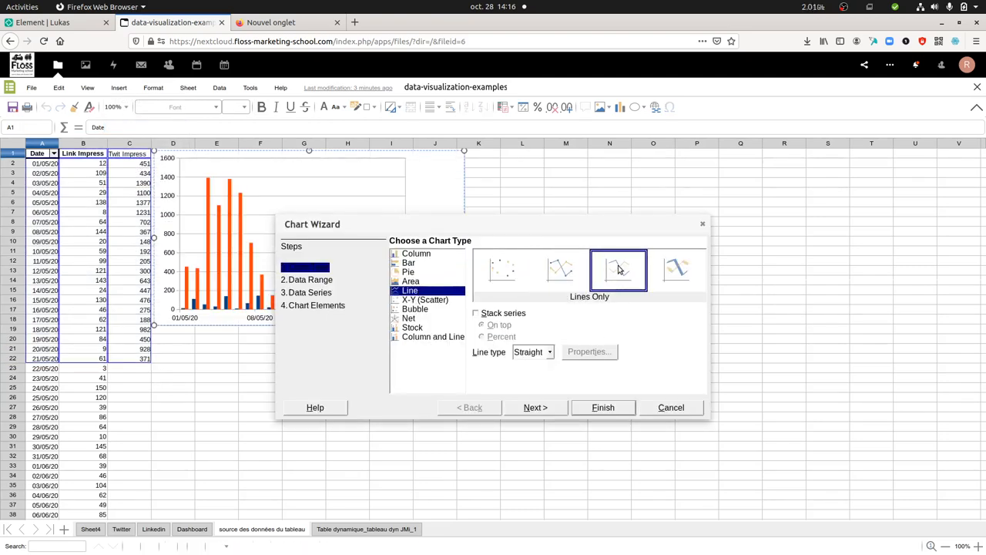
left_click(616, 268)
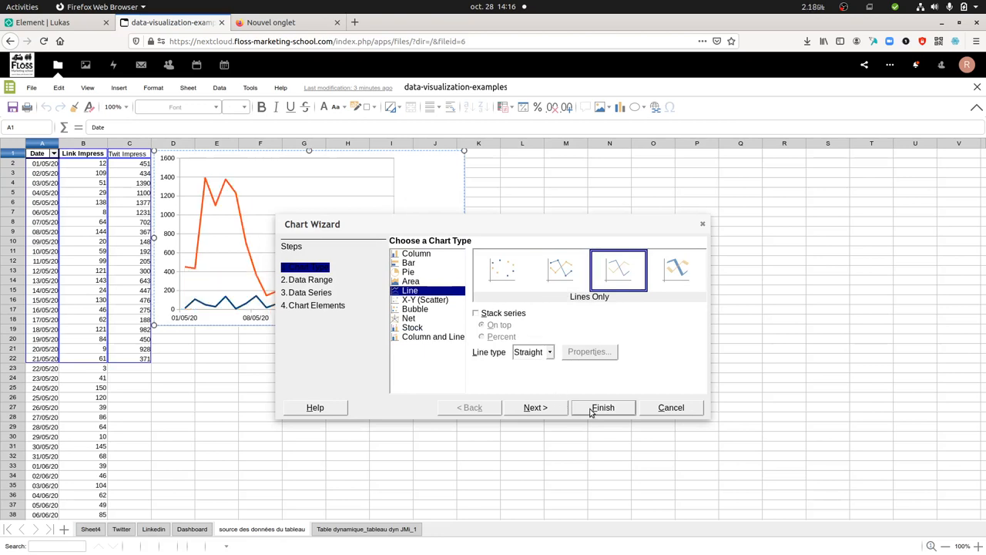
left_click(603, 407)
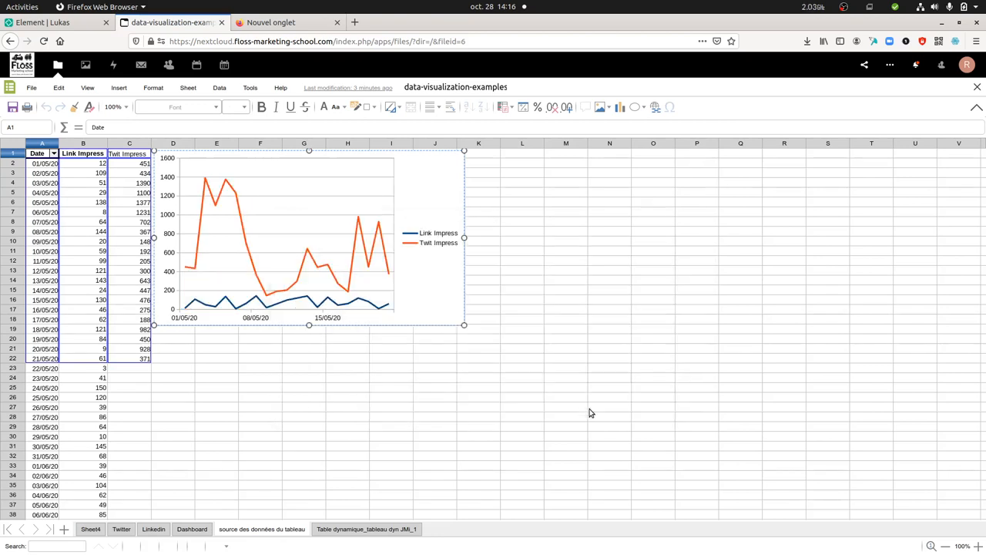
mouse_move(456, 254)
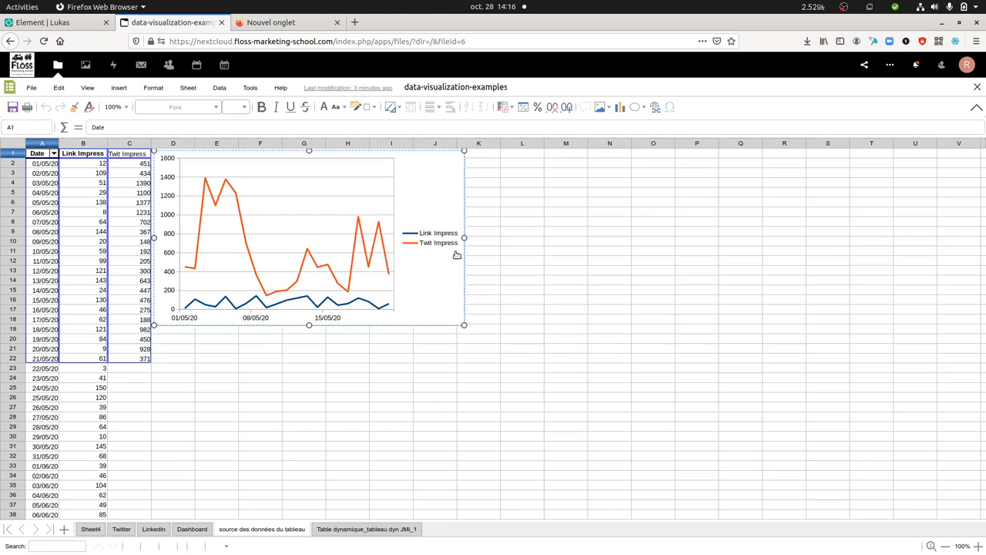
mouse_move(379, 308)
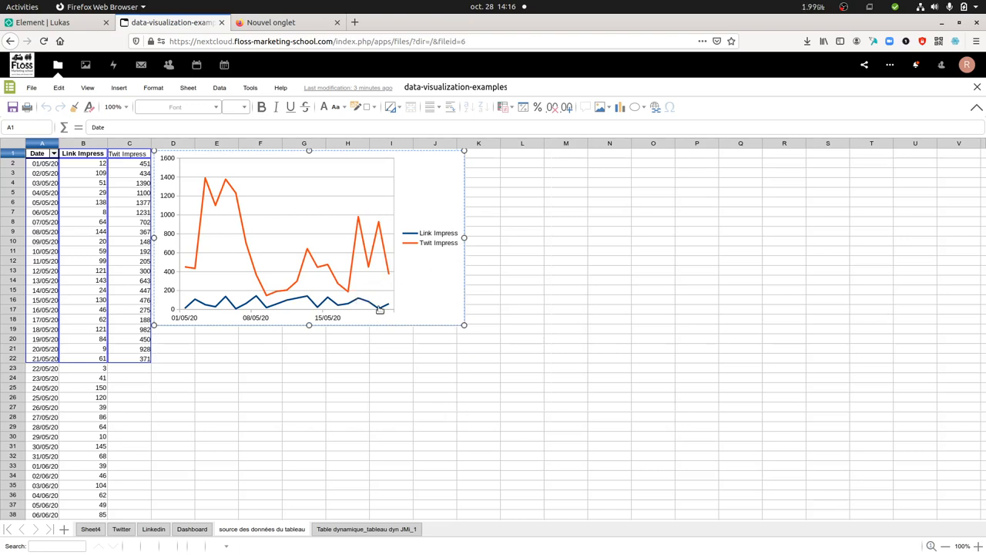
mouse_move(299, 327)
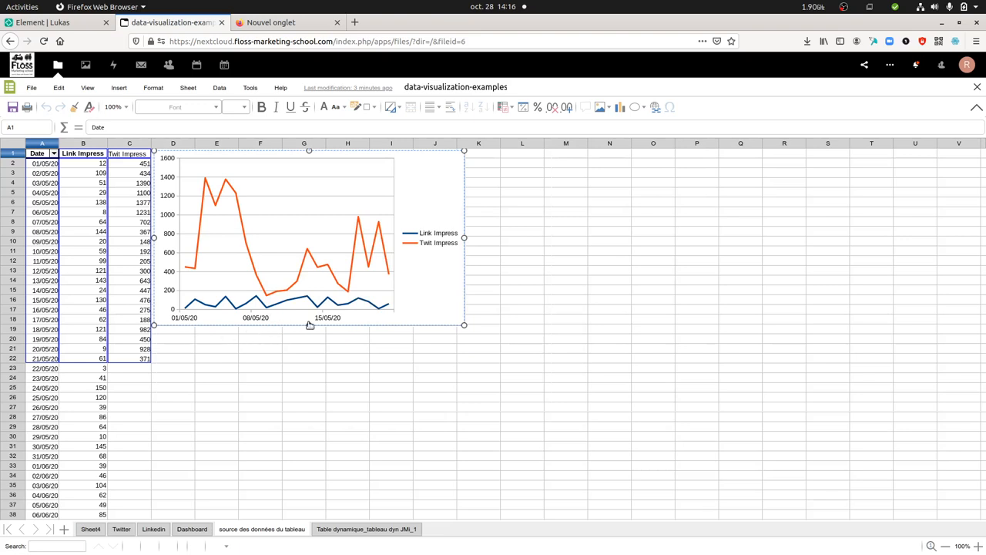
mouse_move(259, 256)
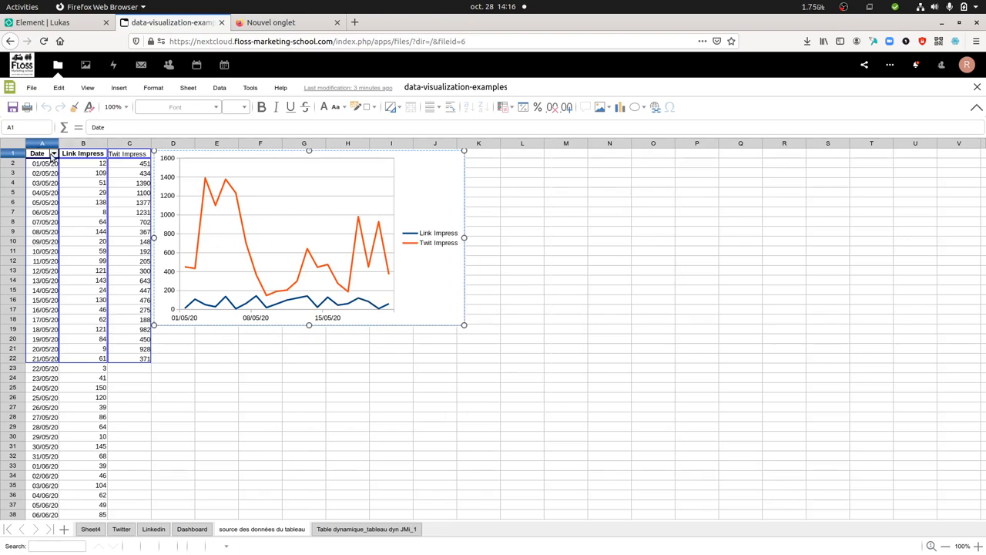
Filter the Date column with a Standard Filter keeping rows dated before 15/05/20.
left_click(53, 154)
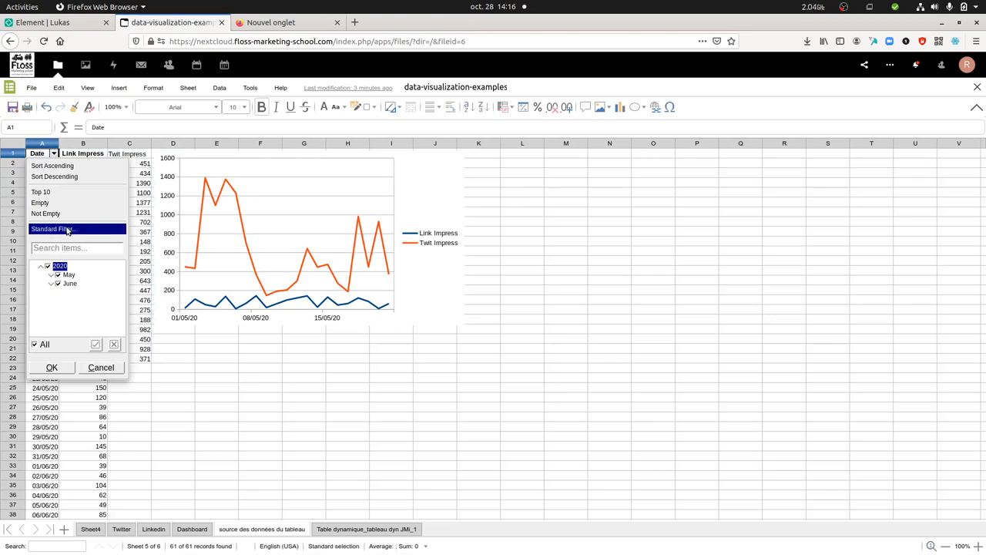
left_click(52, 228)
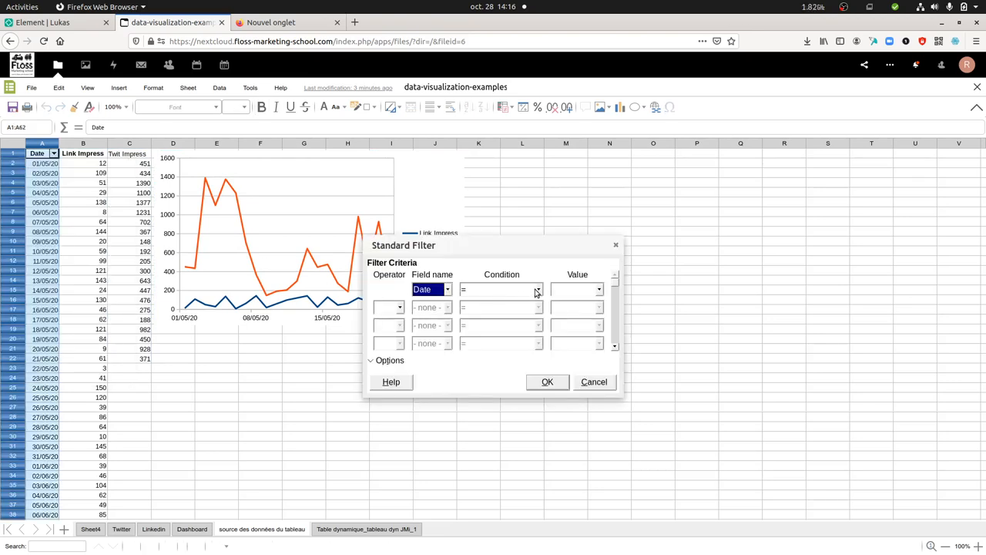
left_click(536, 290)
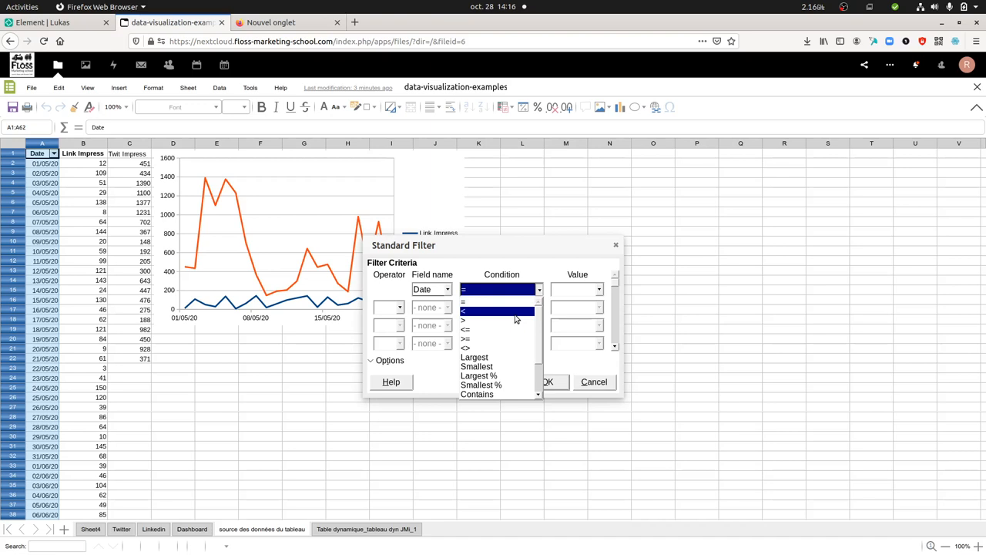
left_click(465, 310)
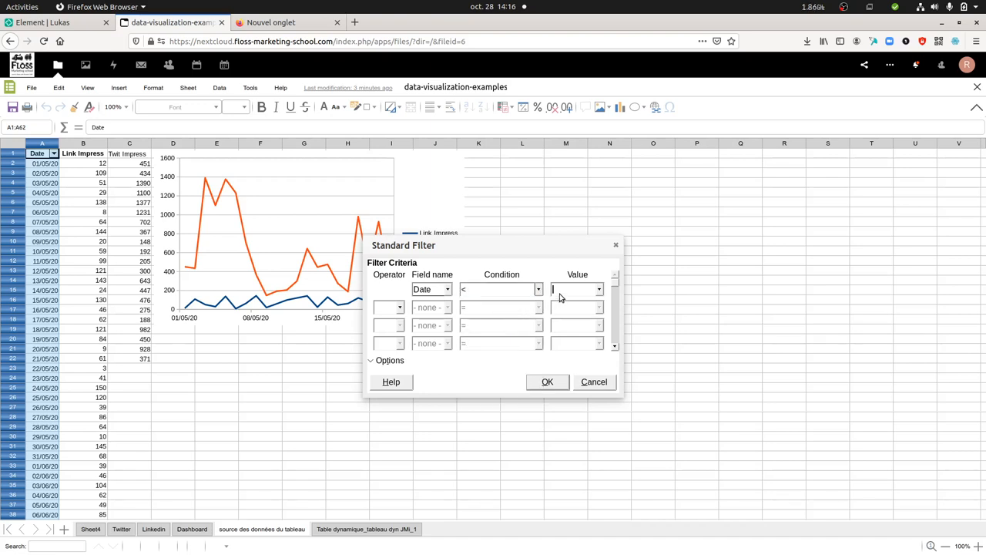
type("15/05/2")
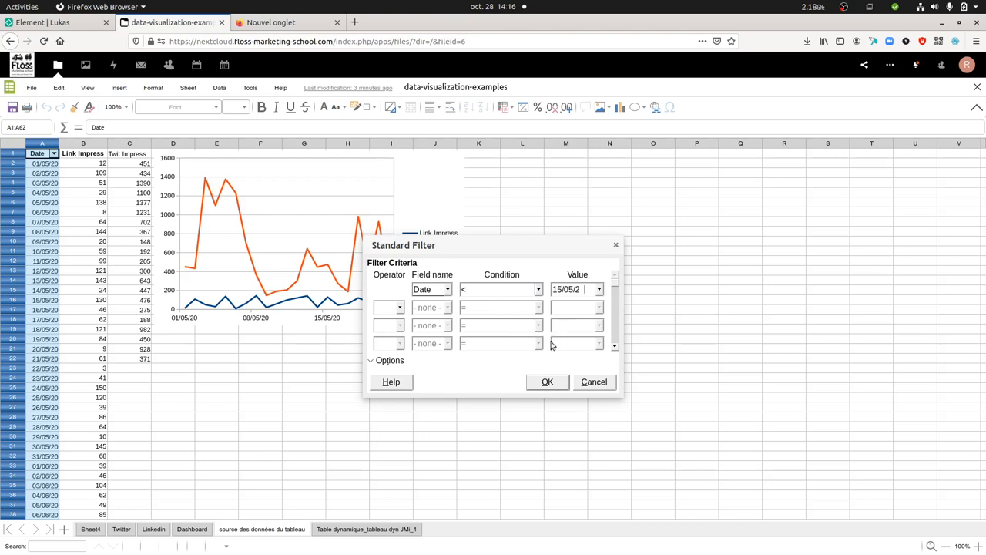
left_click(547, 383)
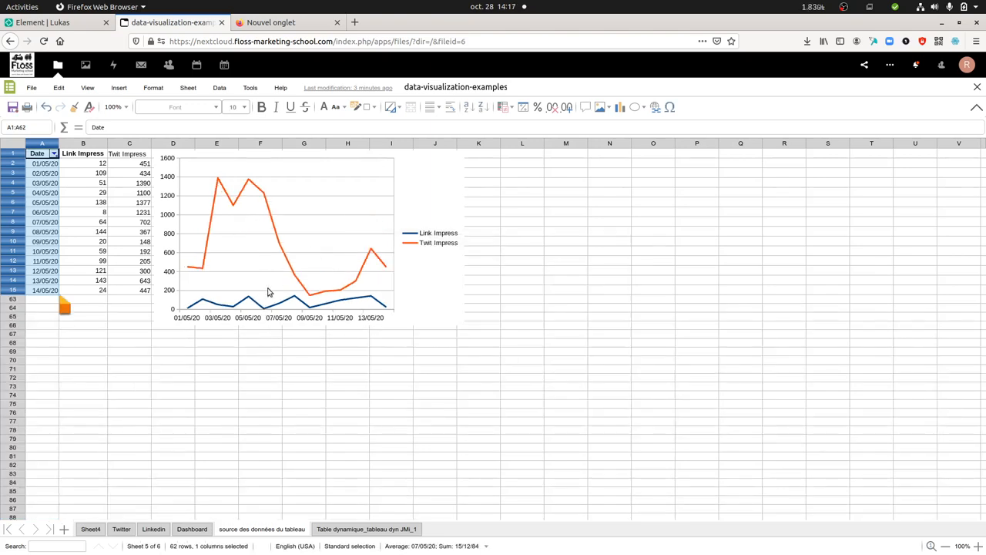
mouse_move(327, 293)
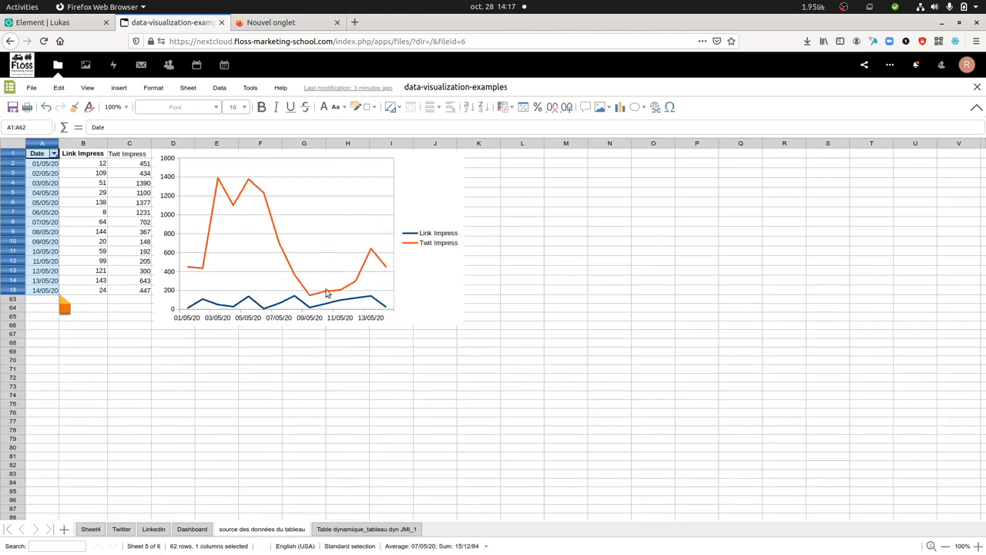
mouse_move(348, 154)
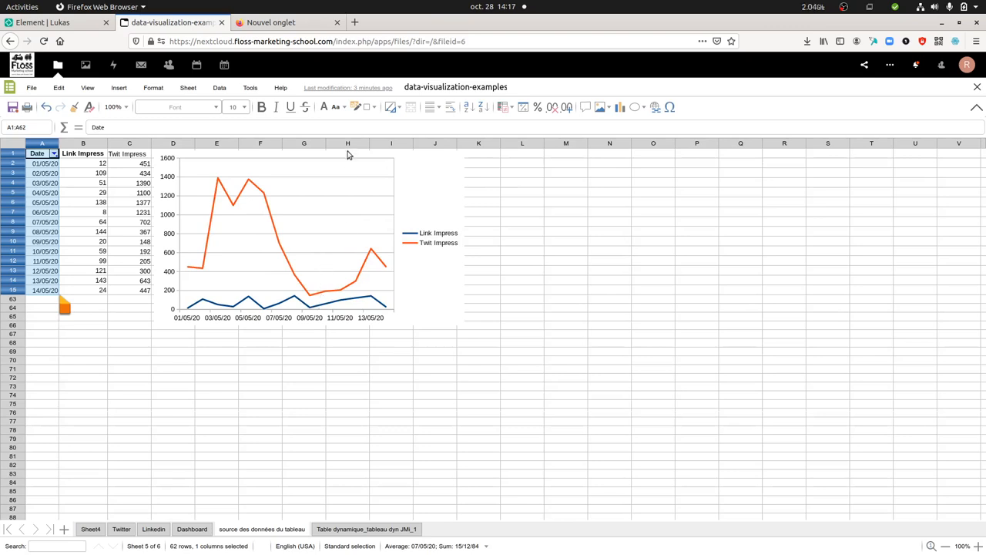
mouse_move(270, 246)
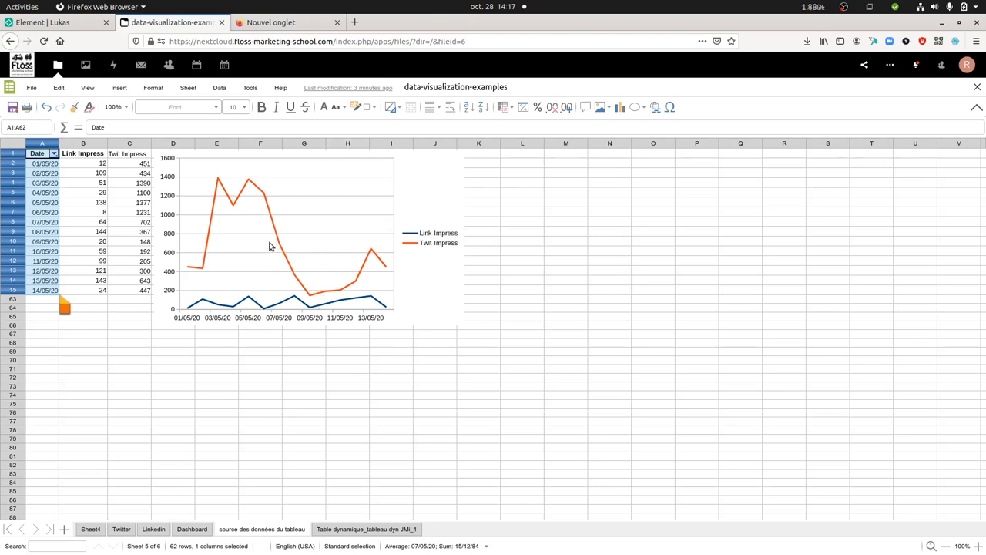
mouse_move(285, 228)
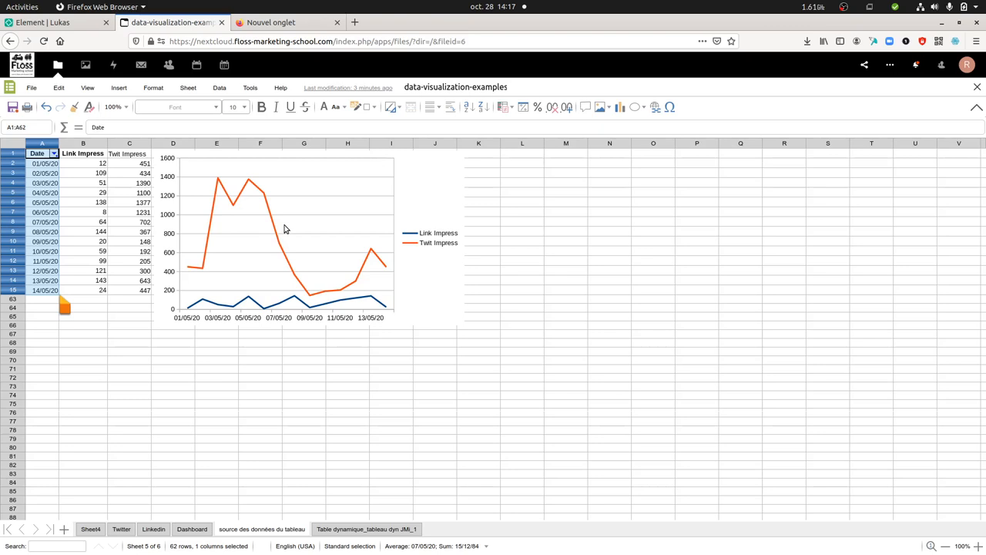
mouse_move(238, 312)
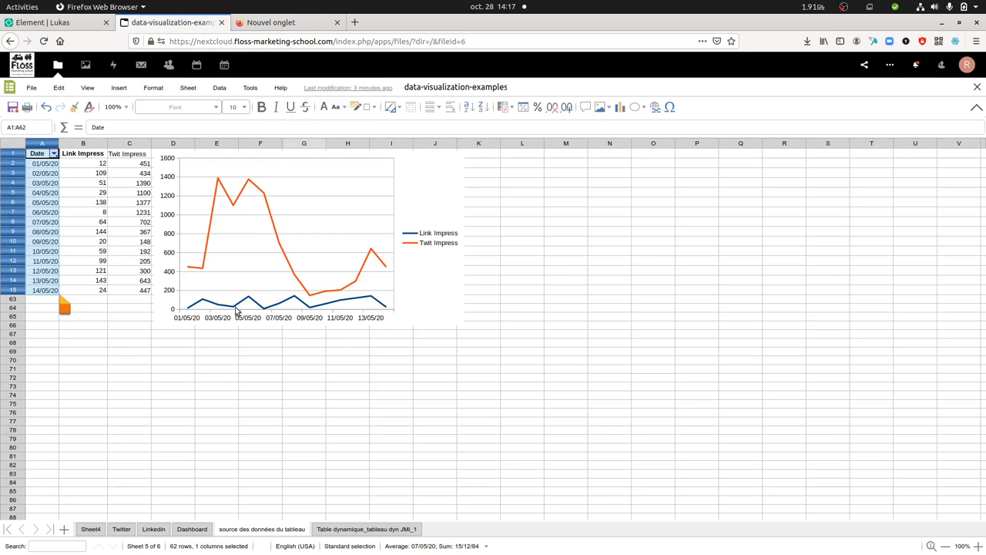
mouse_move(249, 327)
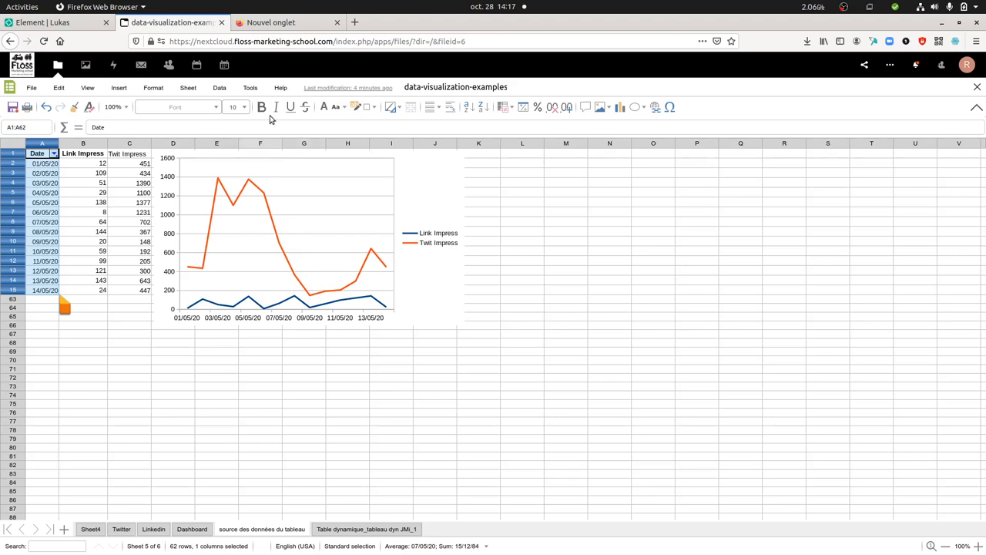
Switch to the empty browser tab and start typing the address '2i'.
left_click(285, 21)
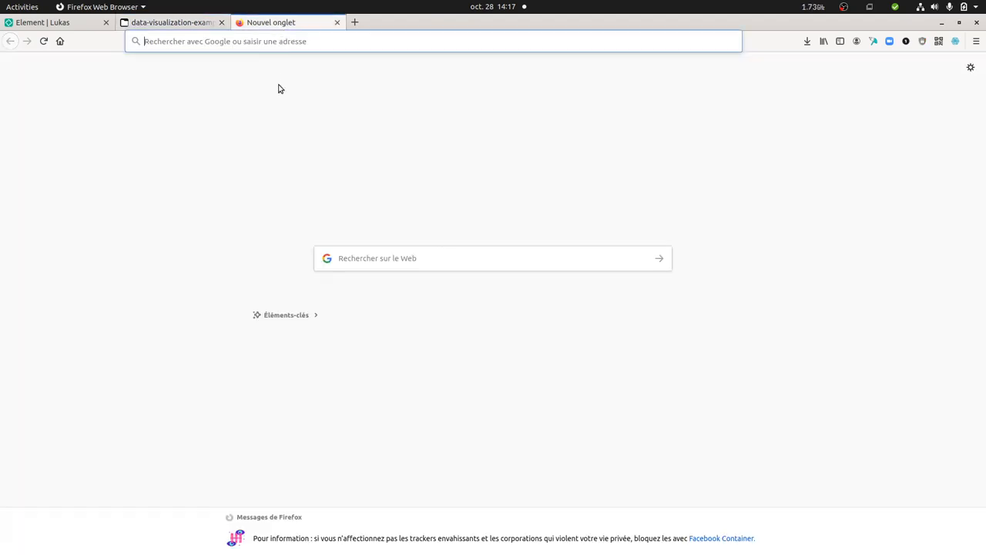
type("2i")
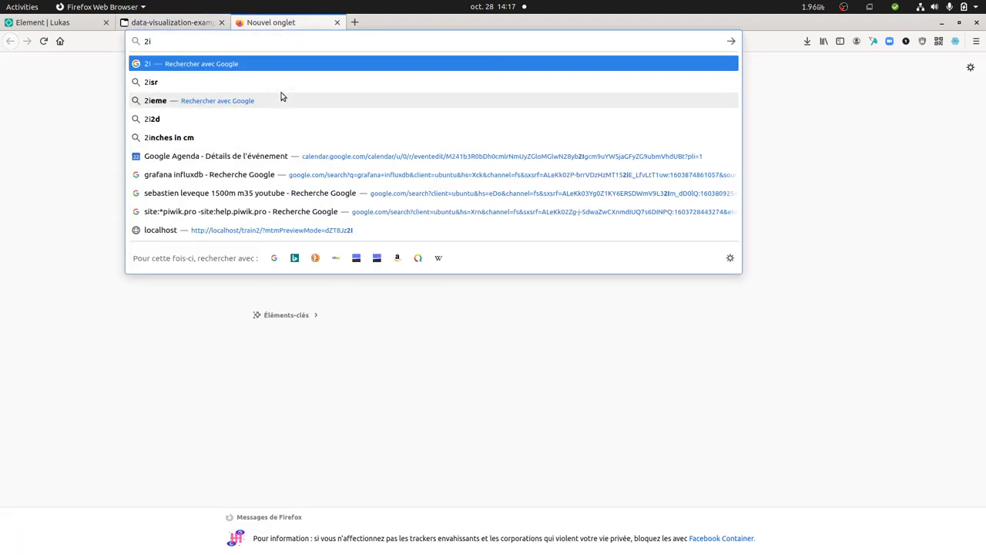